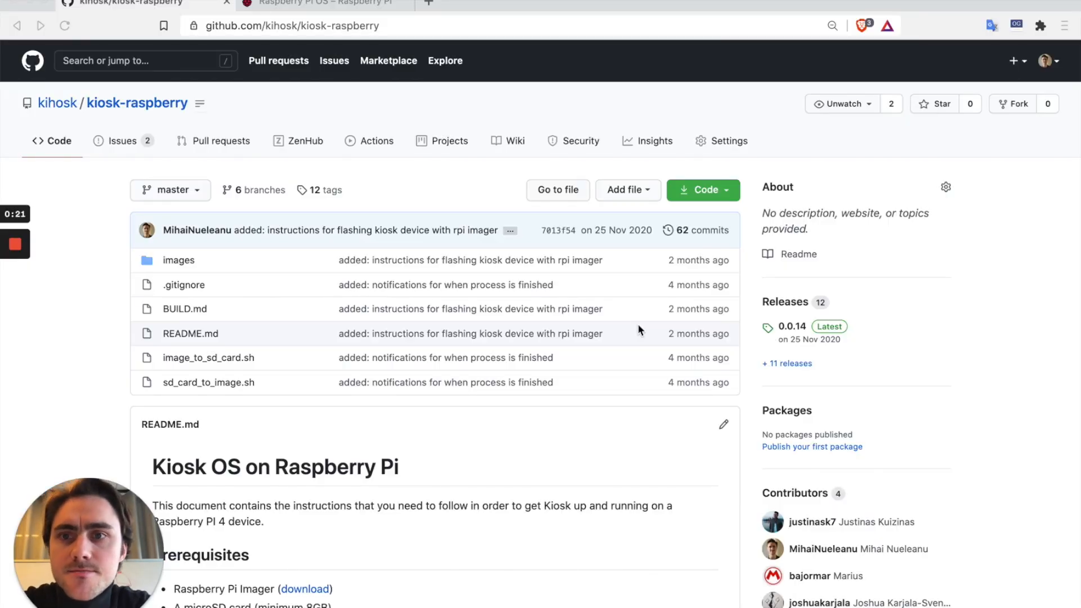
mouse_move(626, 314)
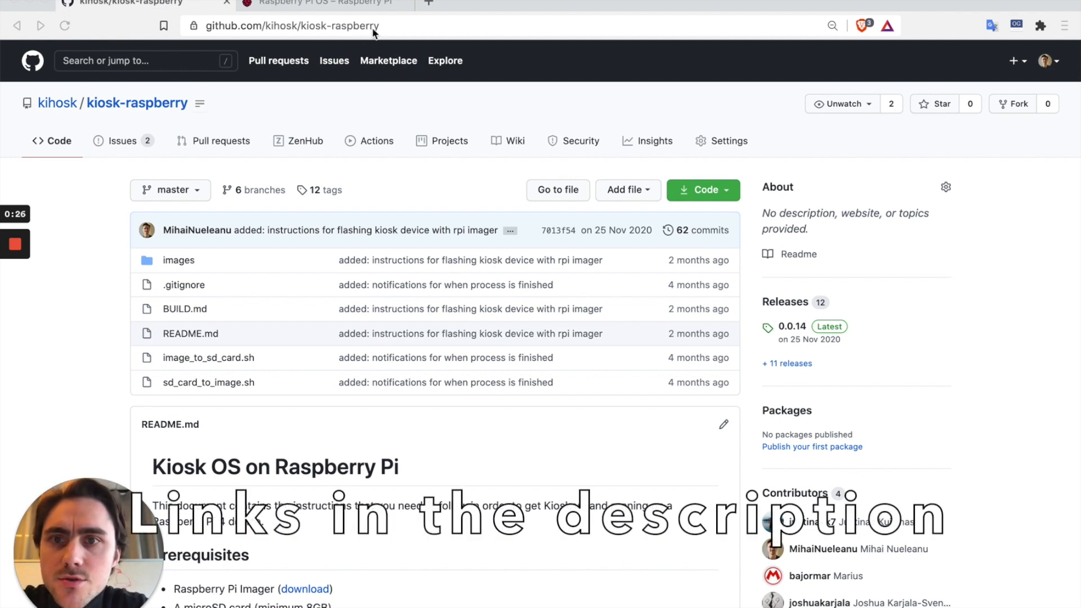
- Download kiosk-0.0.14-shrinked.img.xz from the kiosk-raspberry GitHub releases page
left_click(296, 25)
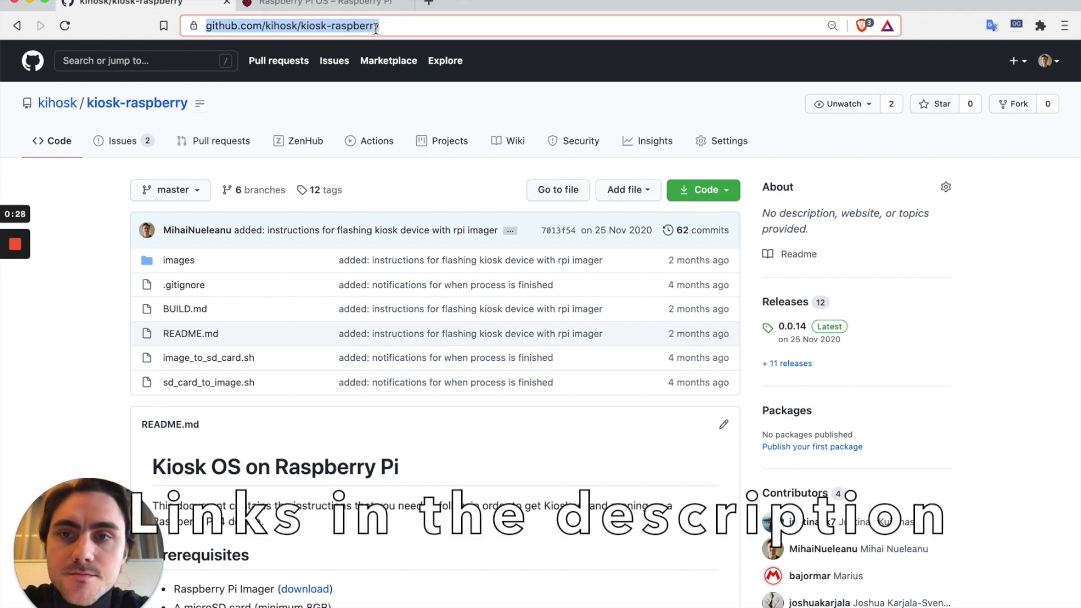
left_click(784, 302)
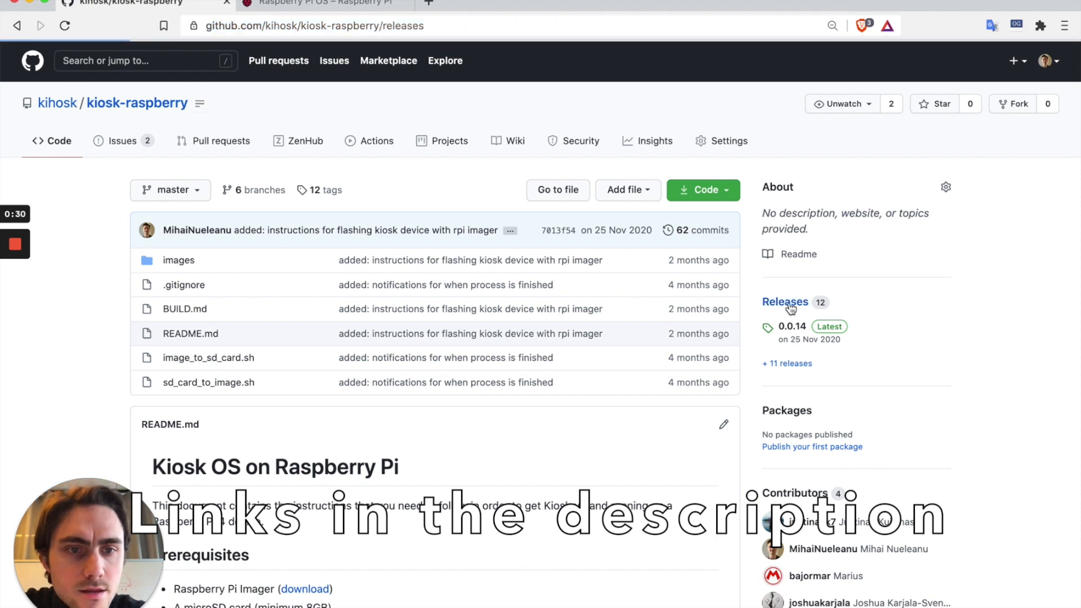
left_click(784, 302)
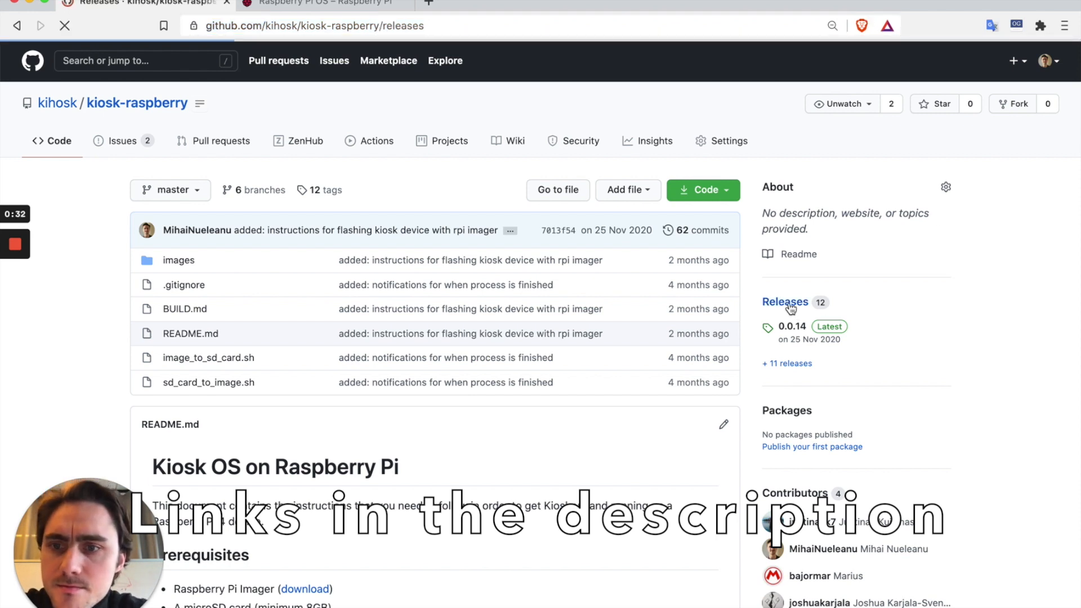
left_click(784, 301)
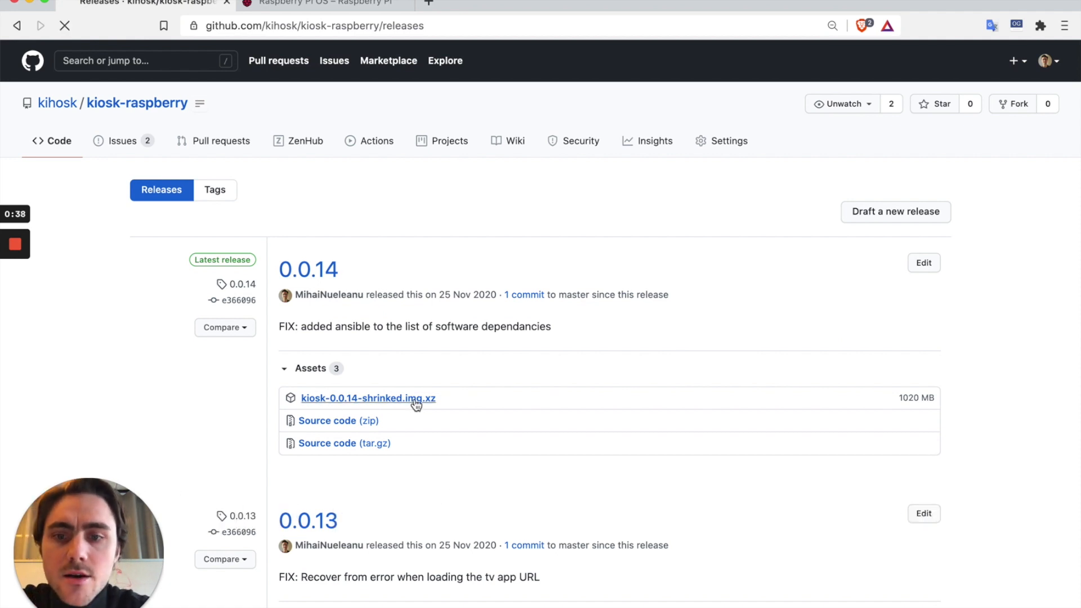
left_click(324, 3)
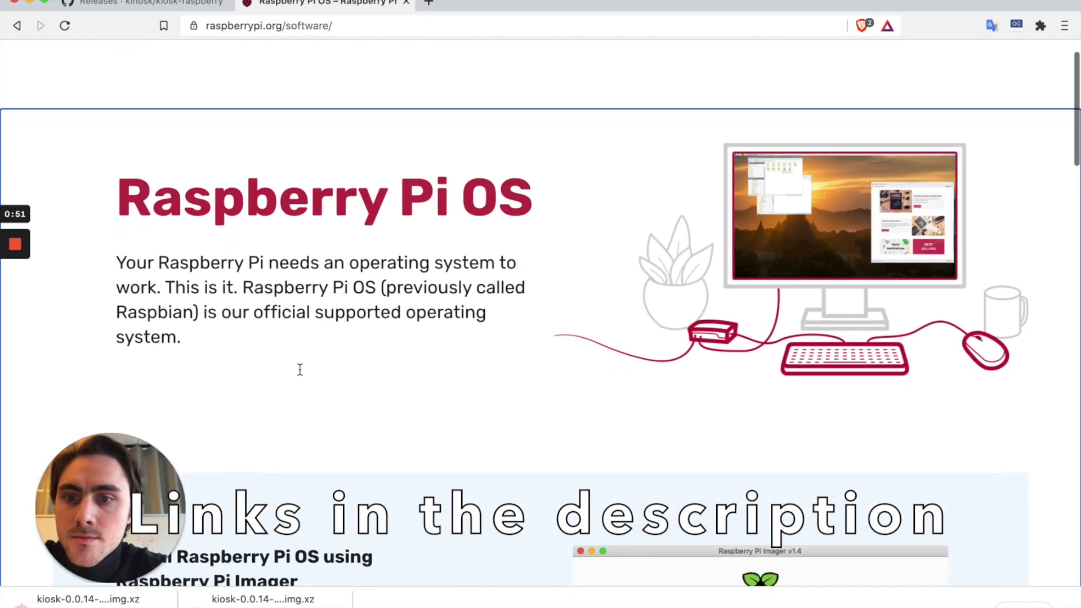
- Download Raspberry Pi Imager for macOS from the Install Raspberry Pi OS section
scroll("down", 3)
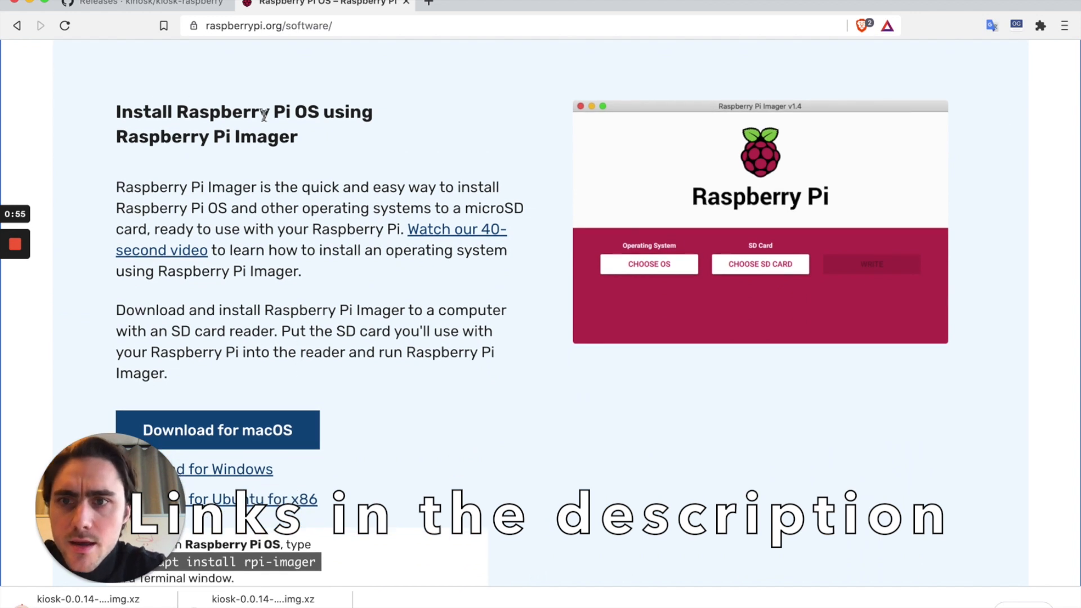
mouse_move(264, 178)
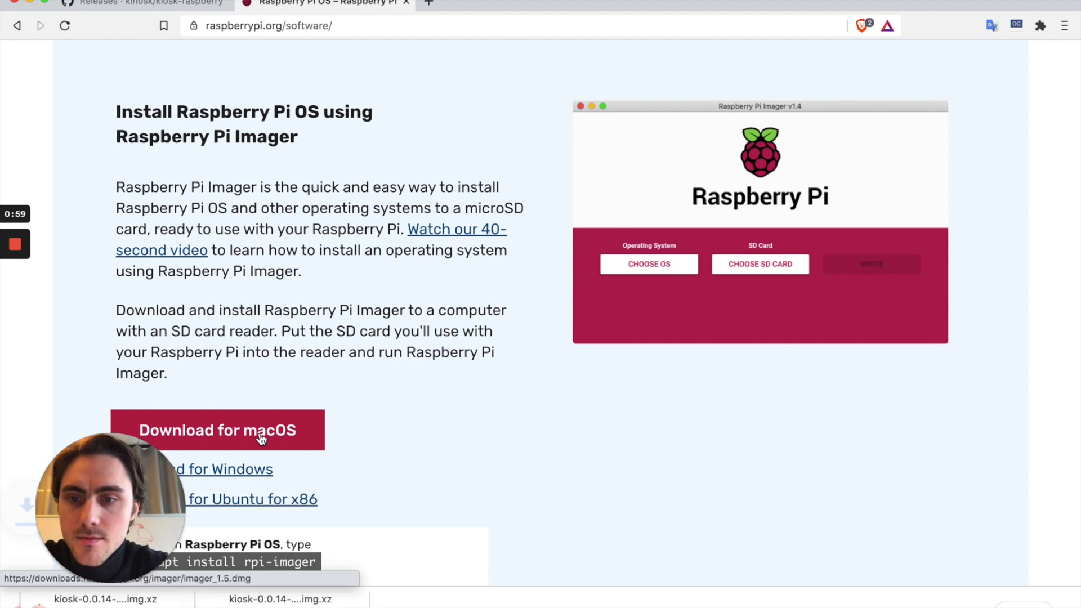
left_click(216, 430)
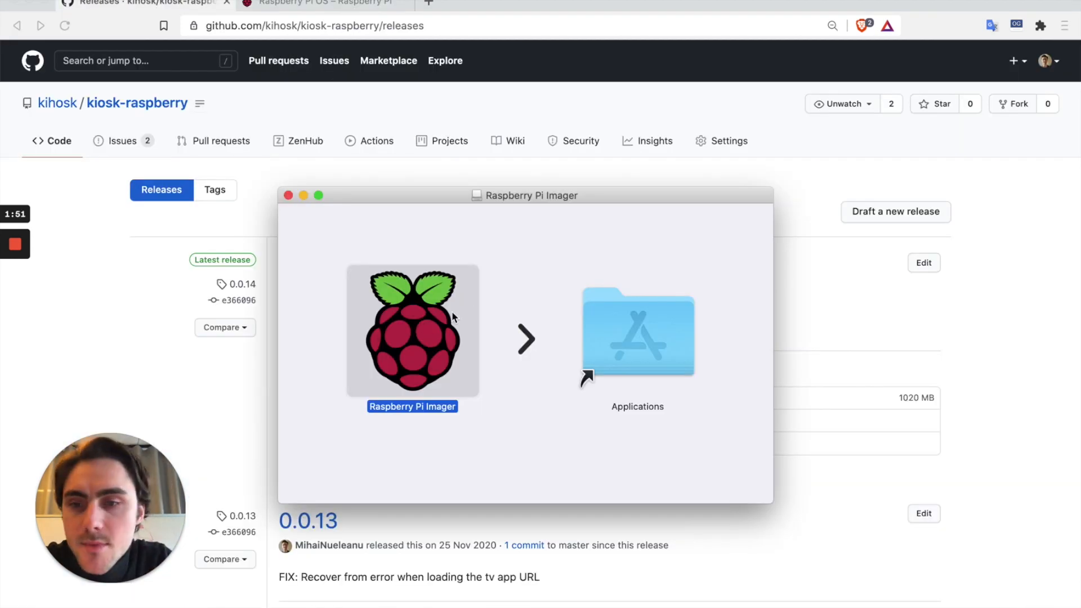
mouse_move(410, 311)
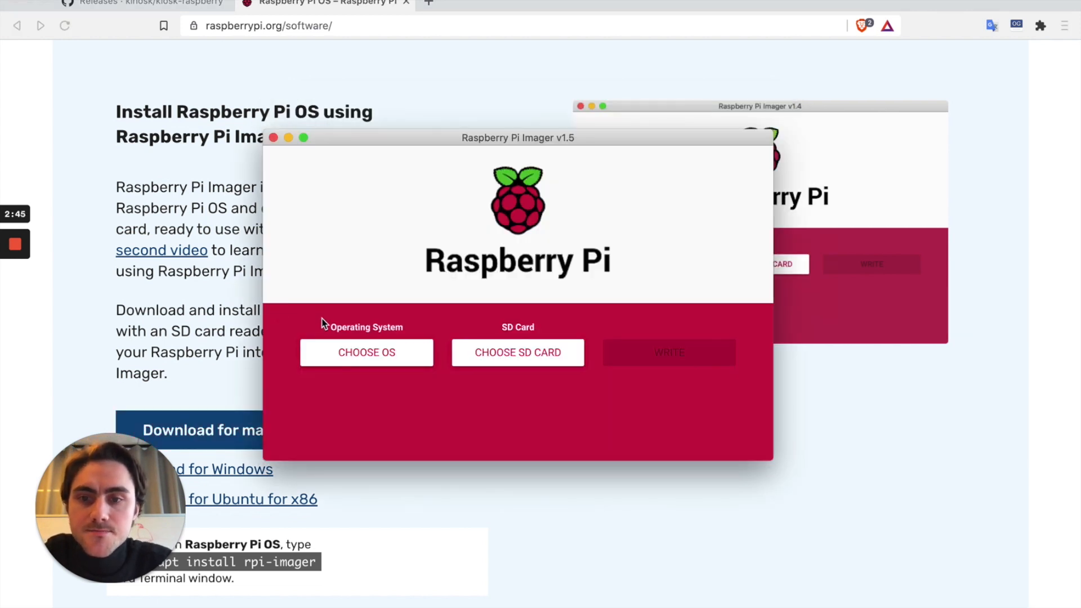
- Select the custom image kiosk-0.0.14-shrinked (2).img.xz as the OS
left_click(366, 353)
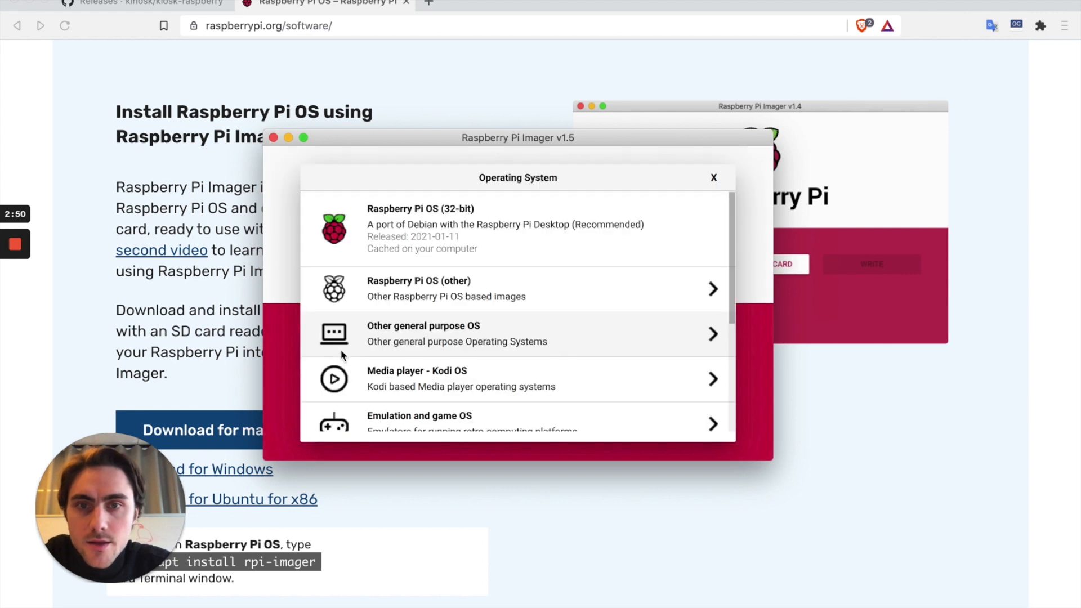
scroll("down", 3)
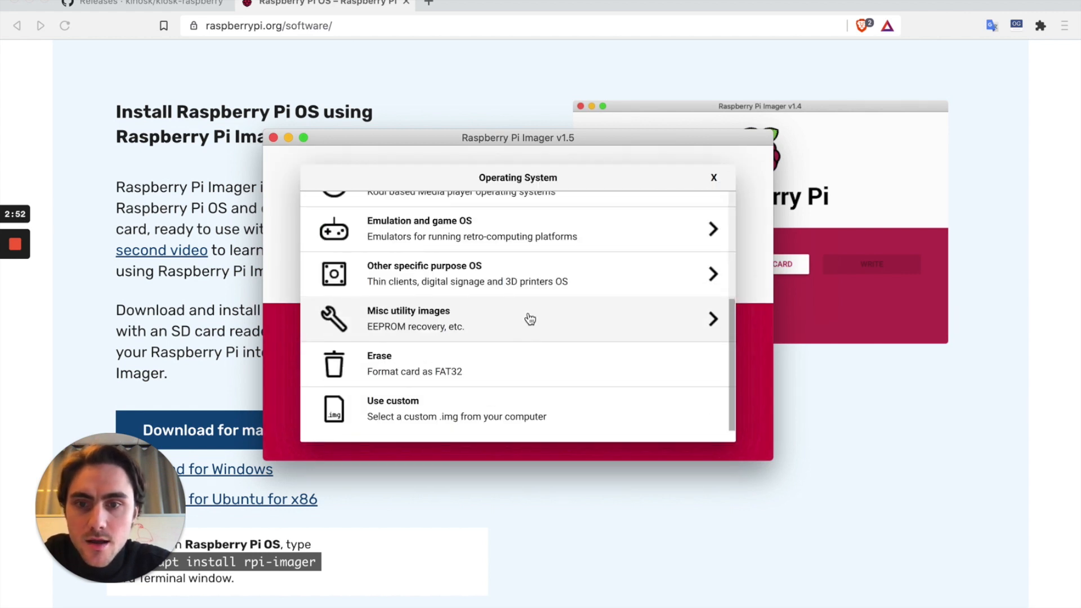
mouse_move(388, 410)
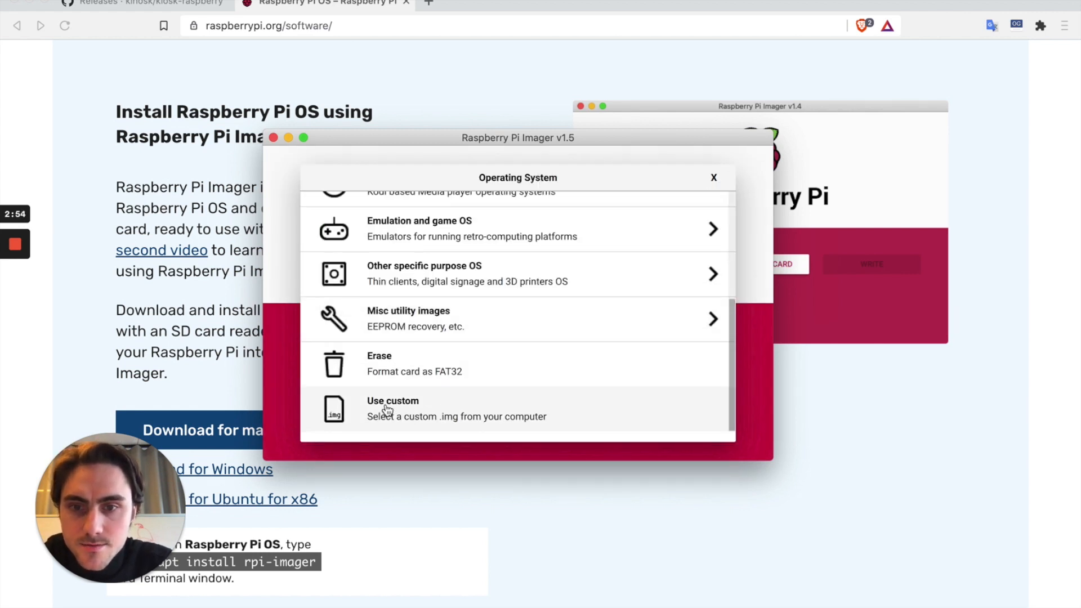
left_click(392, 400)
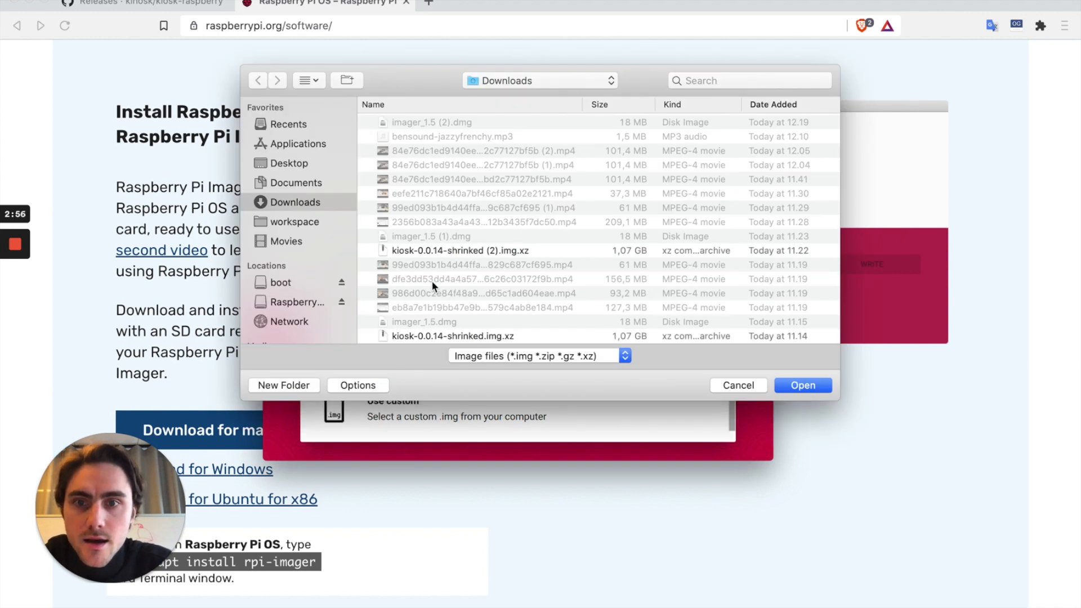
mouse_move(439, 257)
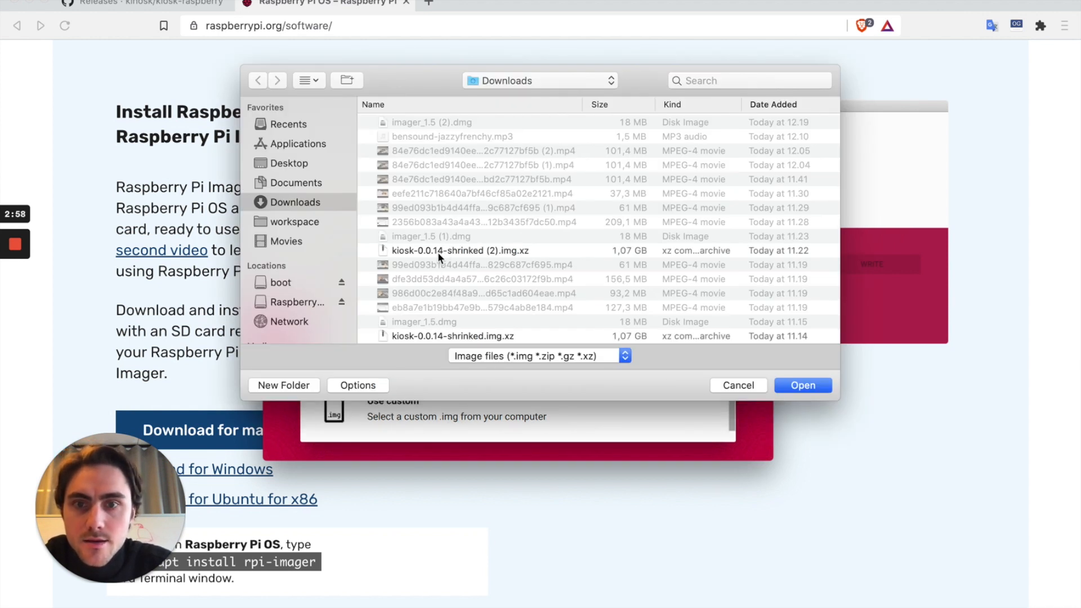
left_click(460, 250)
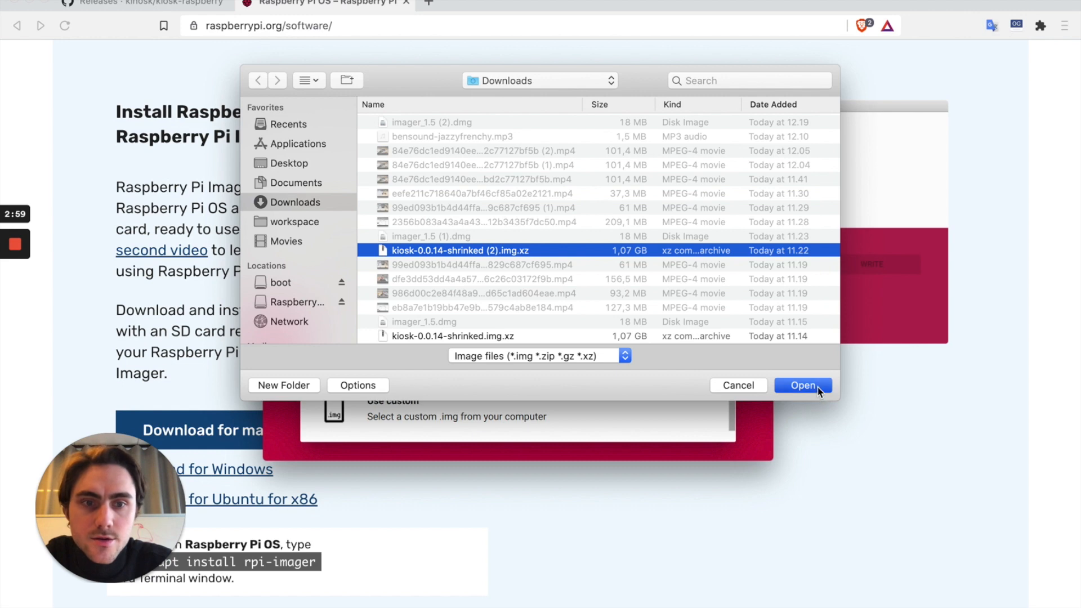
left_click(801, 385)
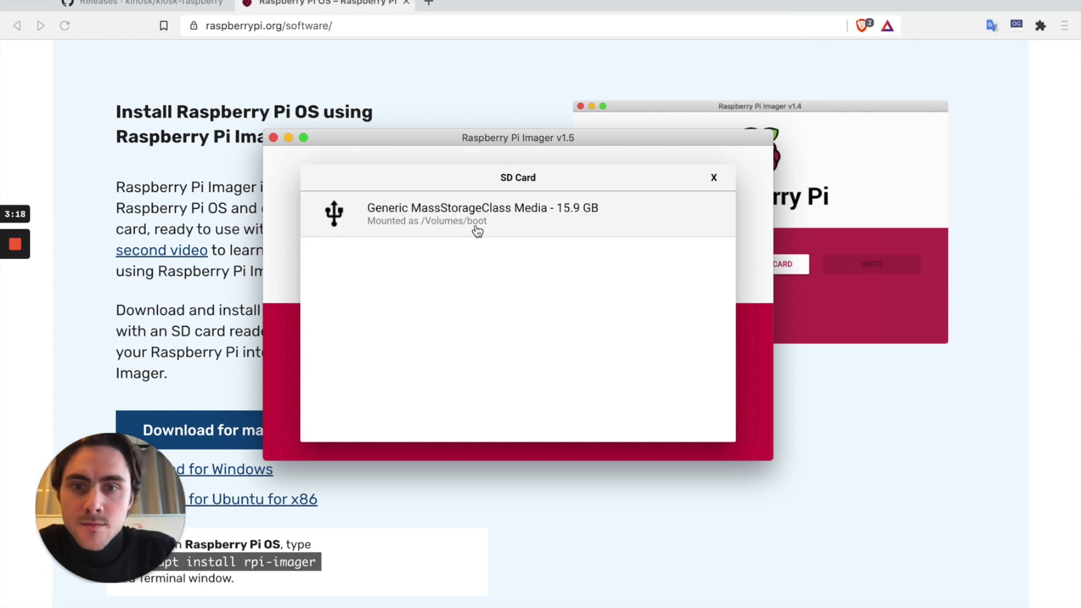
- Write the image to the 15.9 GB generic SD card, approving with the password
left_click(482, 214)
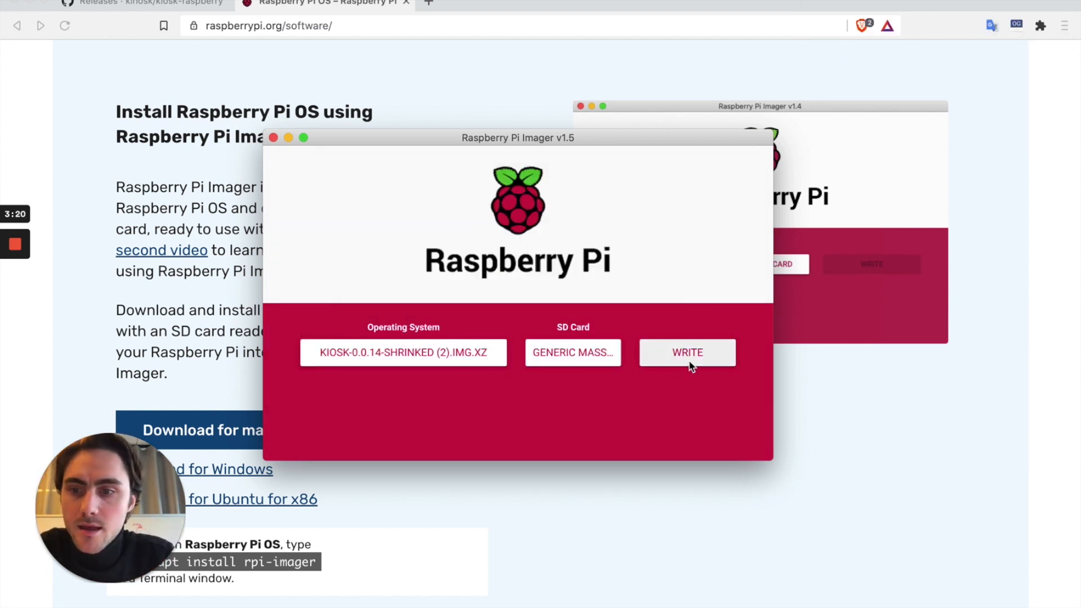
left_click(686, 352)
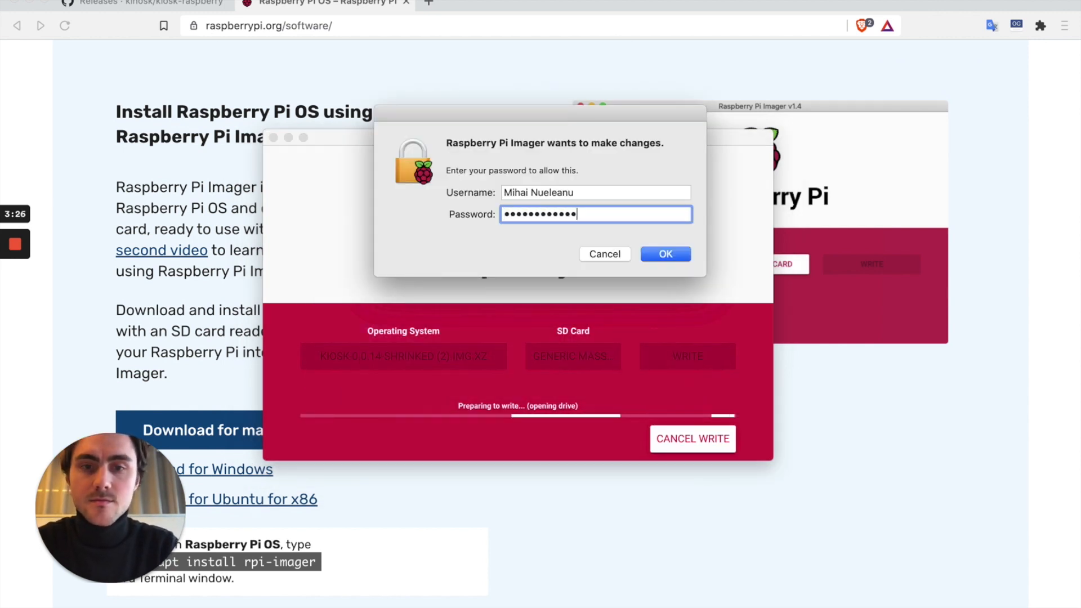
left_click(664, 253)
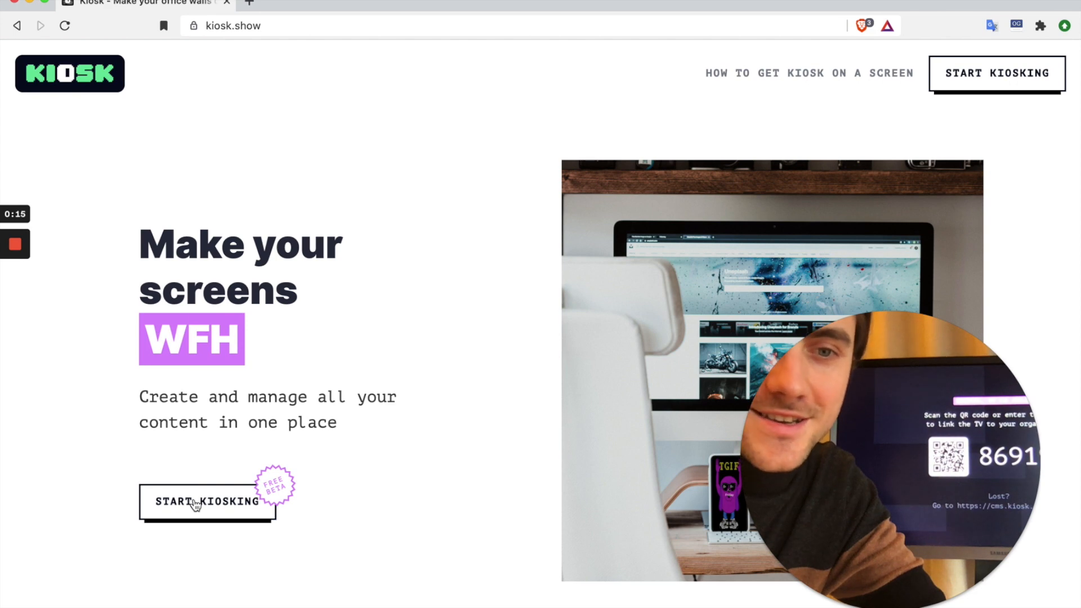
- Enter the TV's 6-digit PIN in Kiosk's Pair screens dialog and pair it
left_click(206, 501)
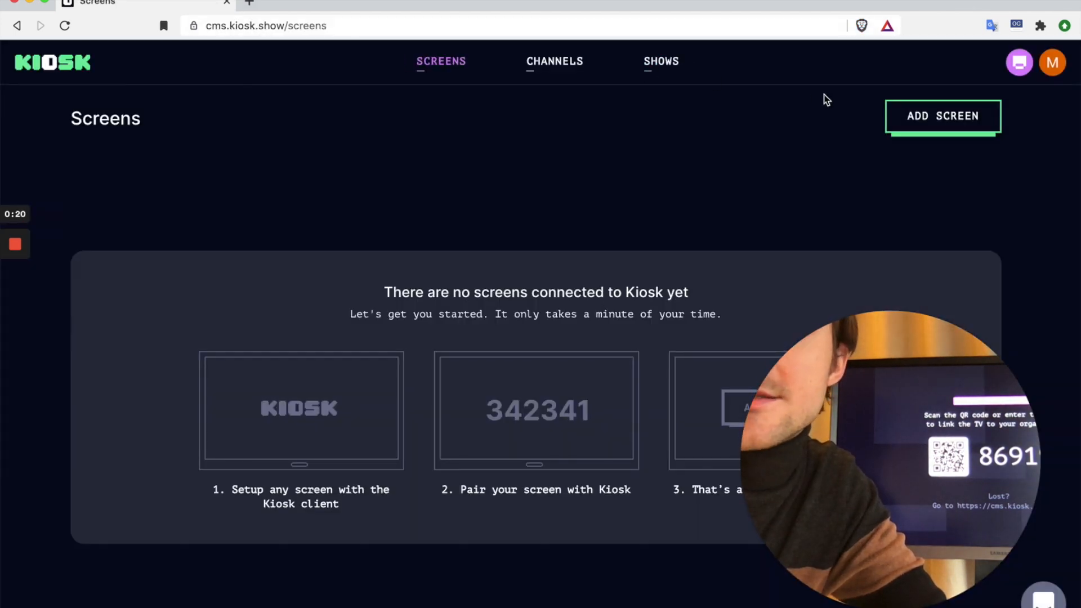
mouse_move(377, 190)
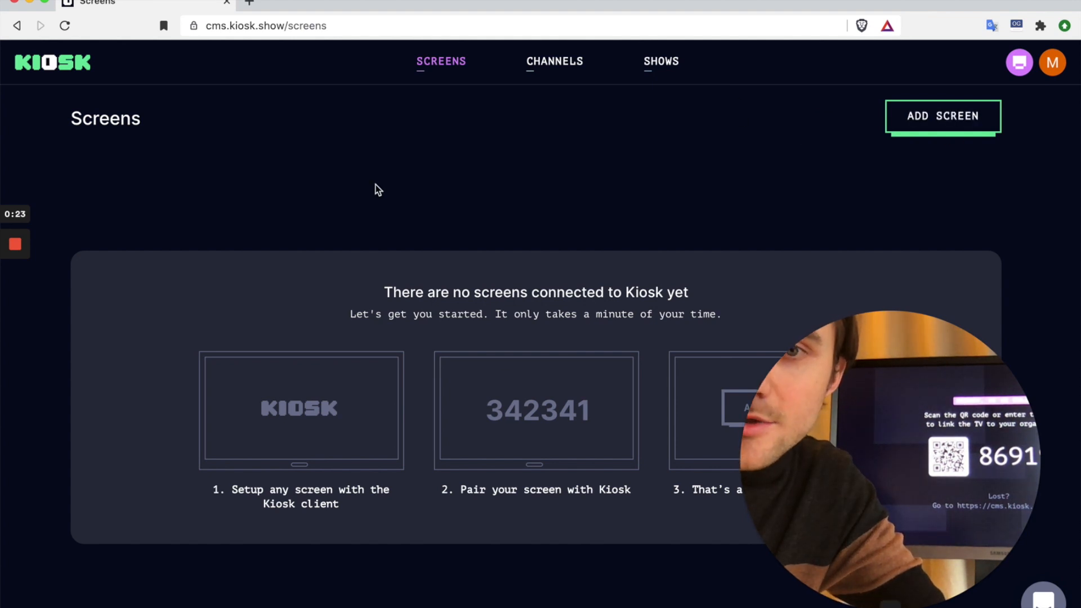
mouse_move(909, 114)
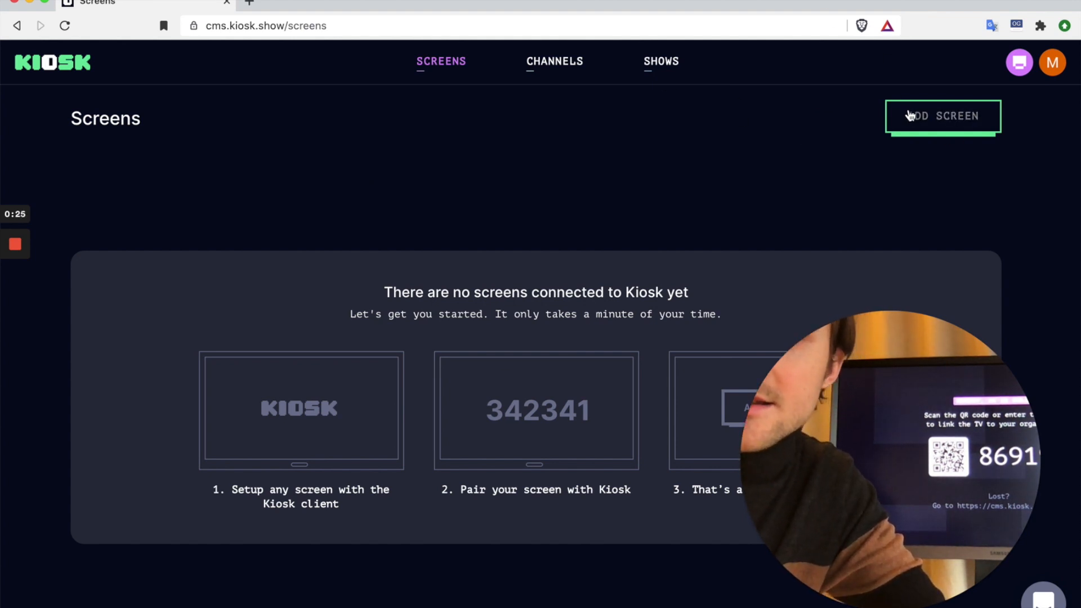
left_click(942, 116)
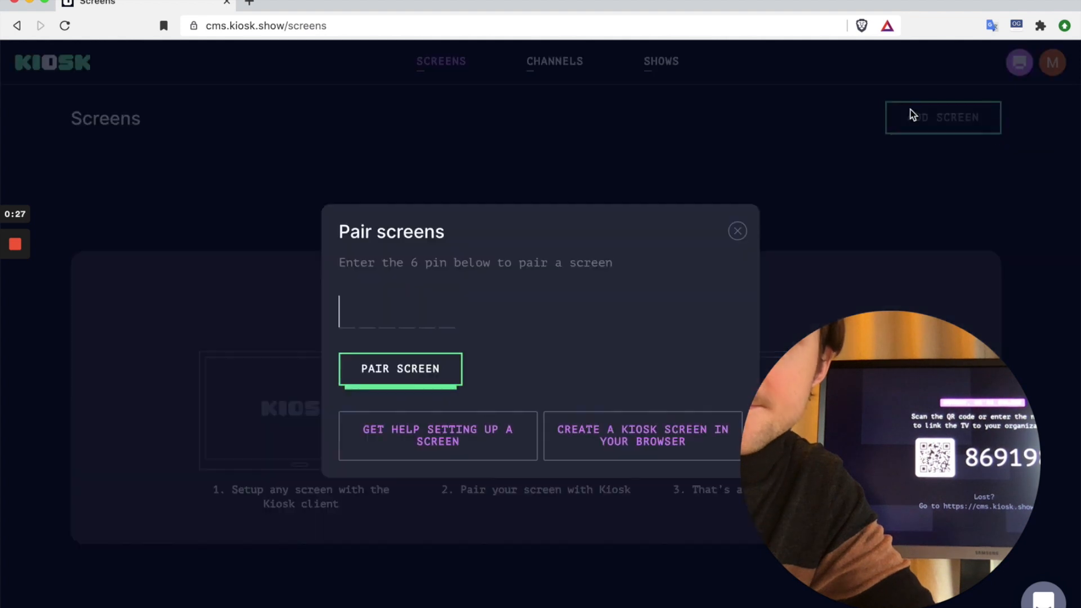
mouse_move(408, 325)
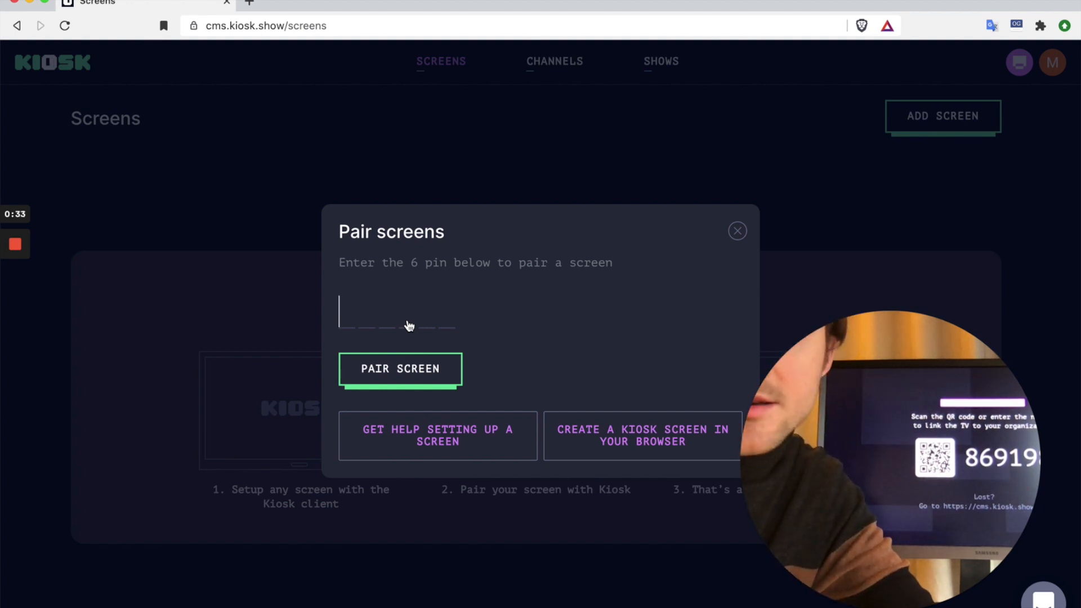
type("86")
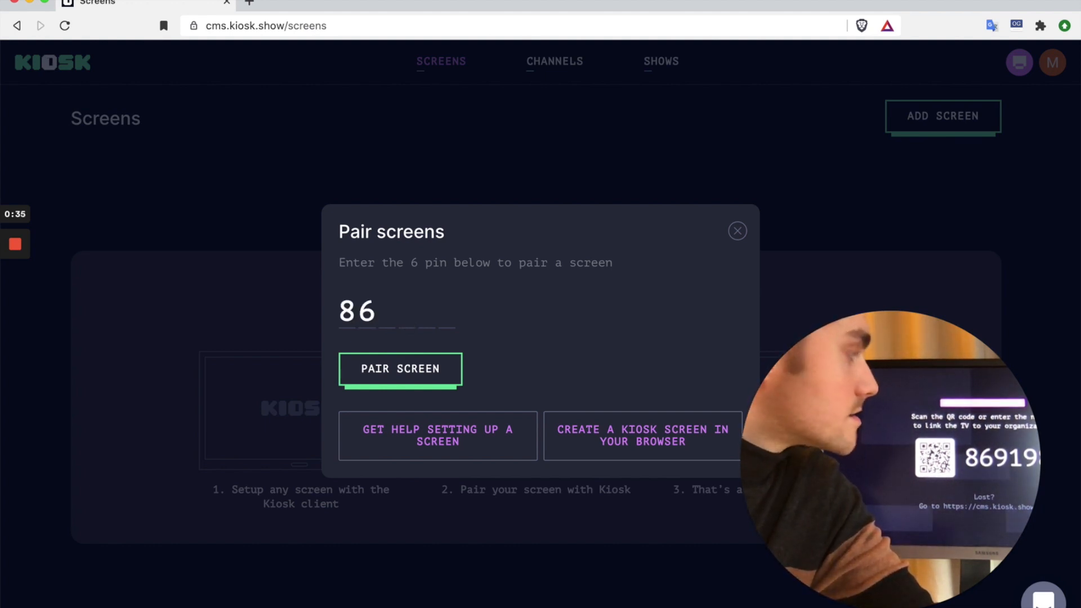
type("91")
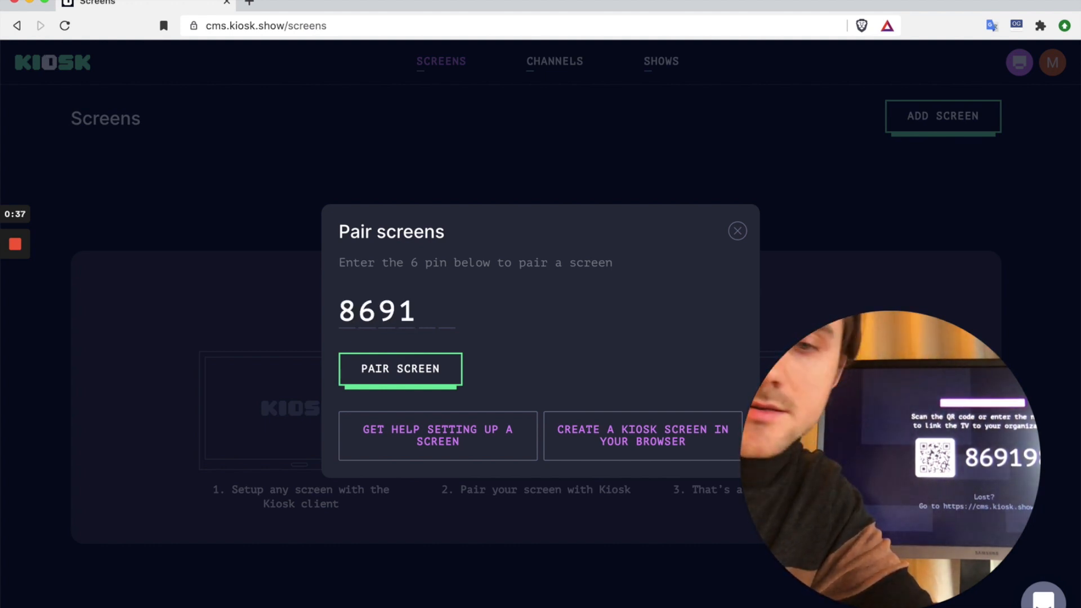
left_click(399, 369)
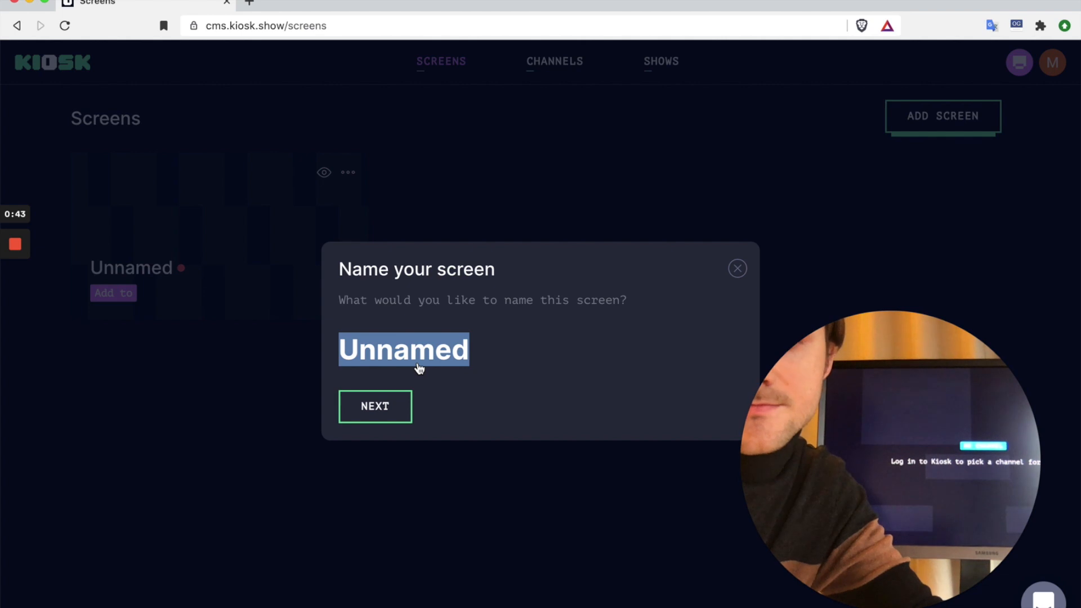
- Accept the screen name, choose Horizontal mode, and confirm the red border is visible
left_click(375, 406)
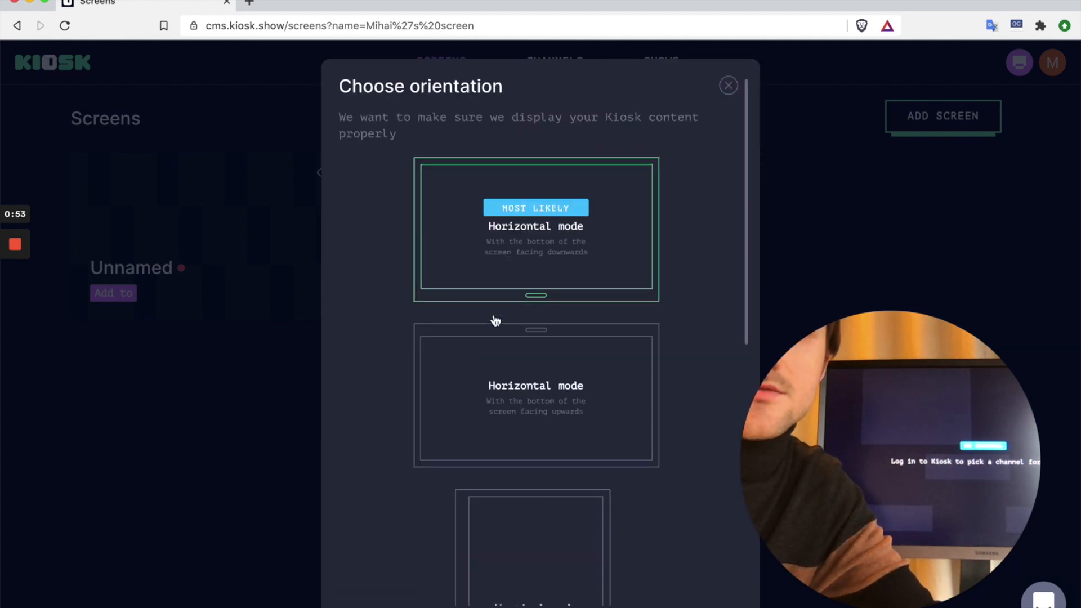
mouse_move(491, 307)
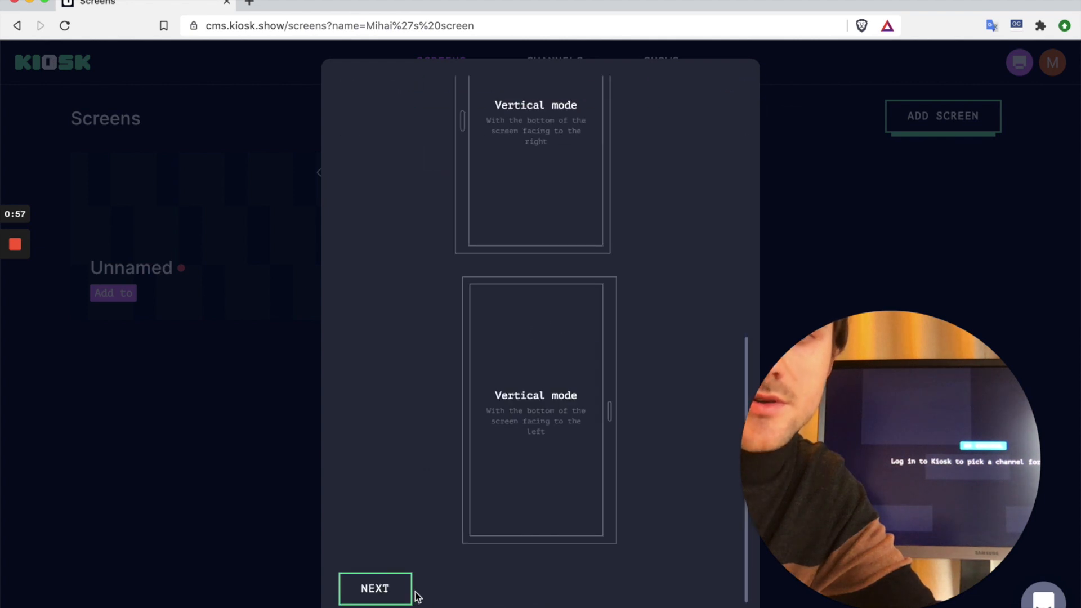
left_click(375, 587)
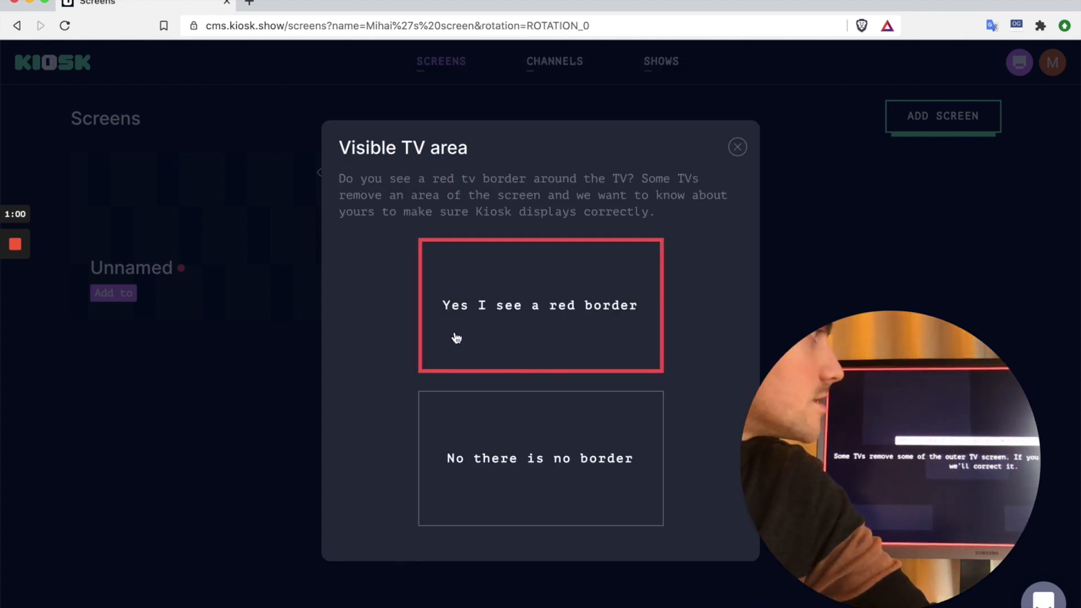
mouse_move(520, 336)
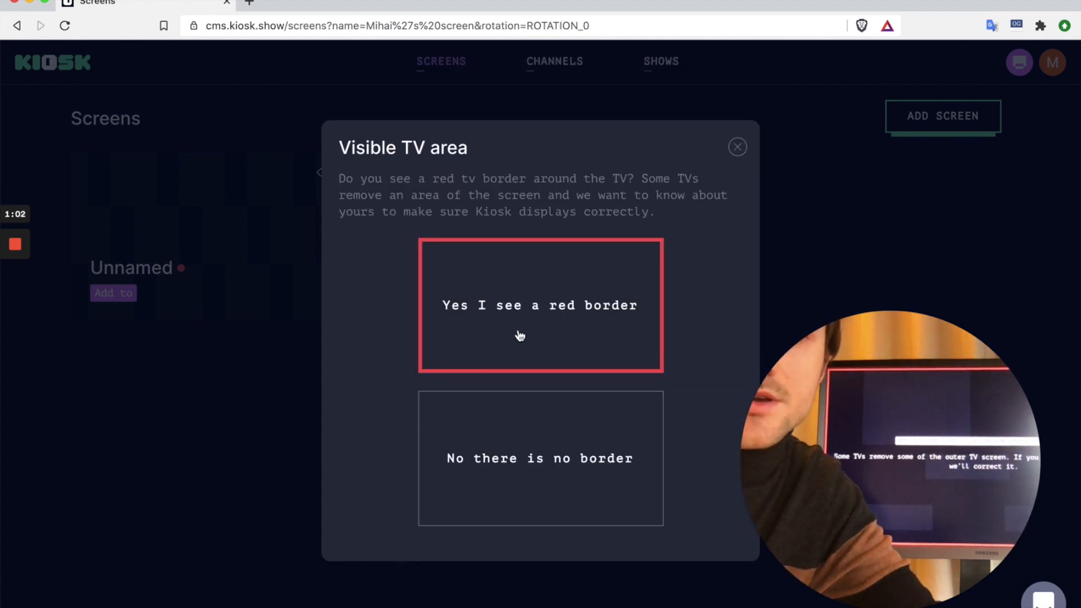
left_click(540, 305)
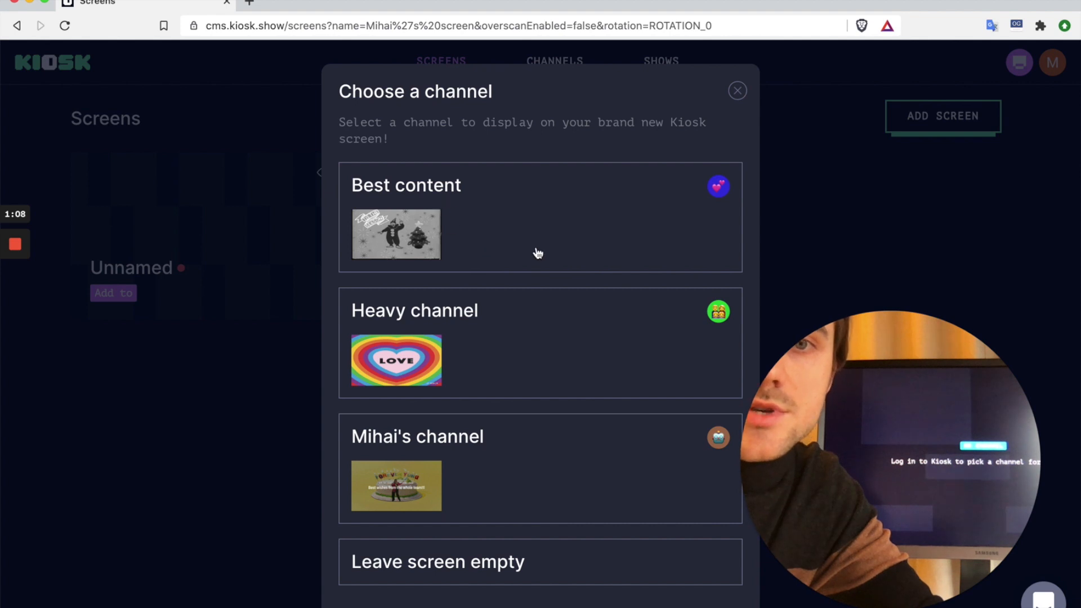
mouse_move(473, 215)
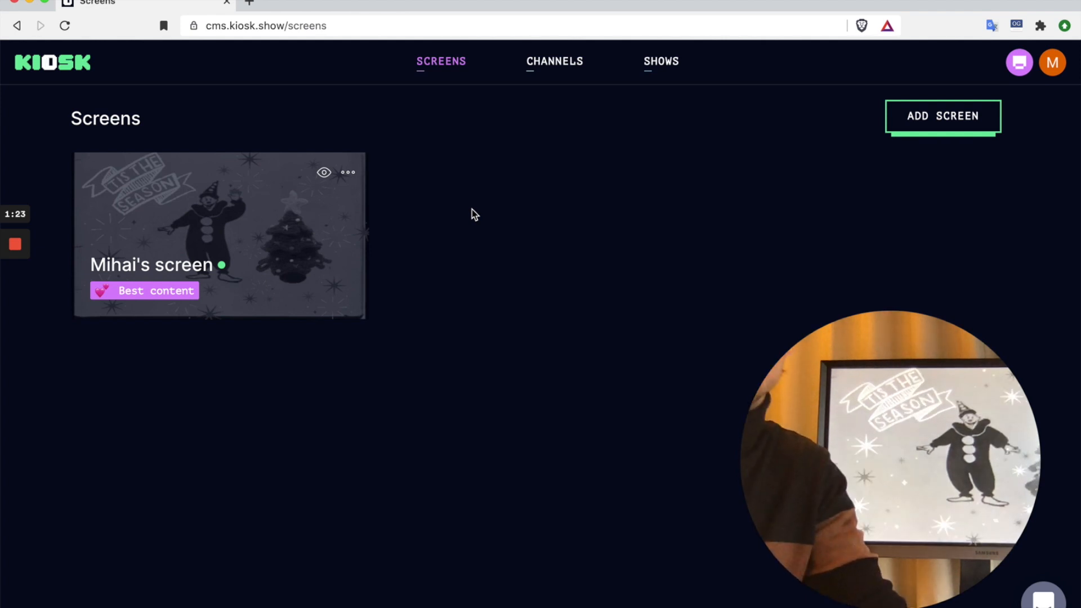
mouse_move(701, 130)
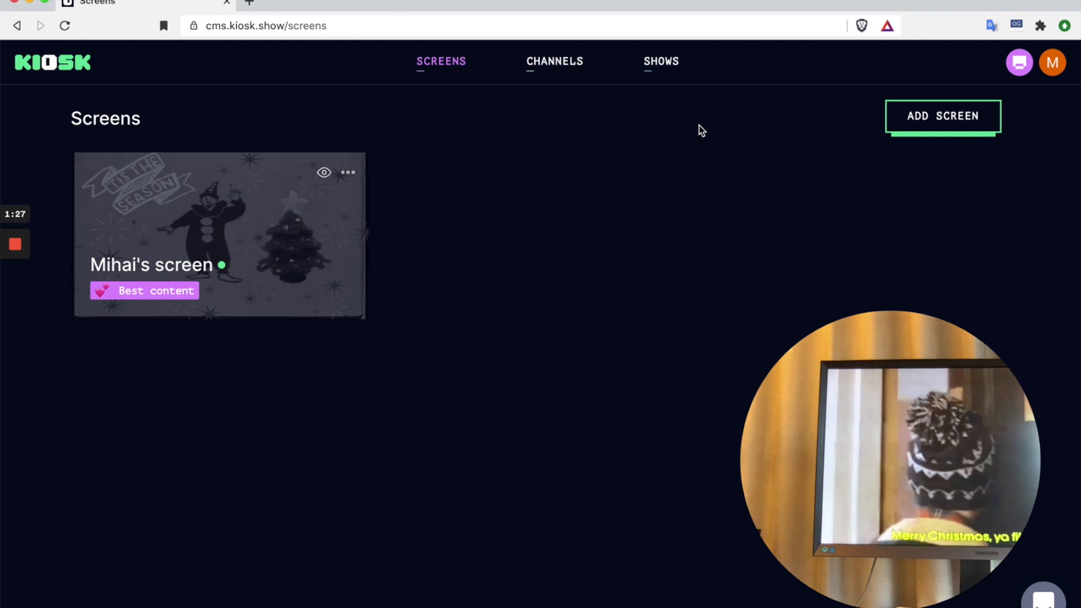
- Go to the Shows library from the top navigation
left_click(659, 61)
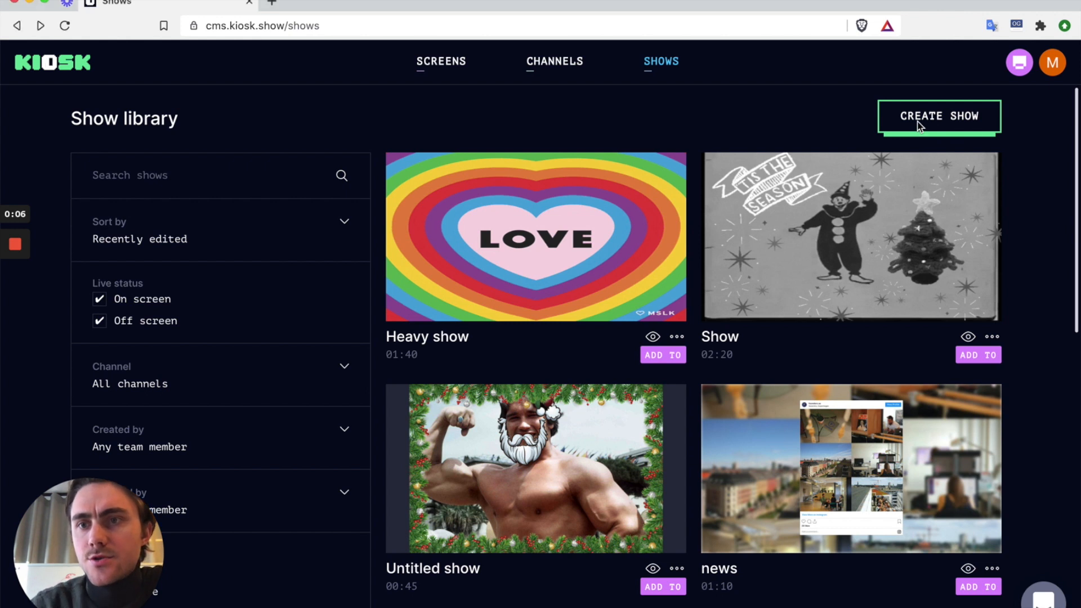
- Create a show titled 'Pizza show' and start adding its first slide
left_click(938, 116)
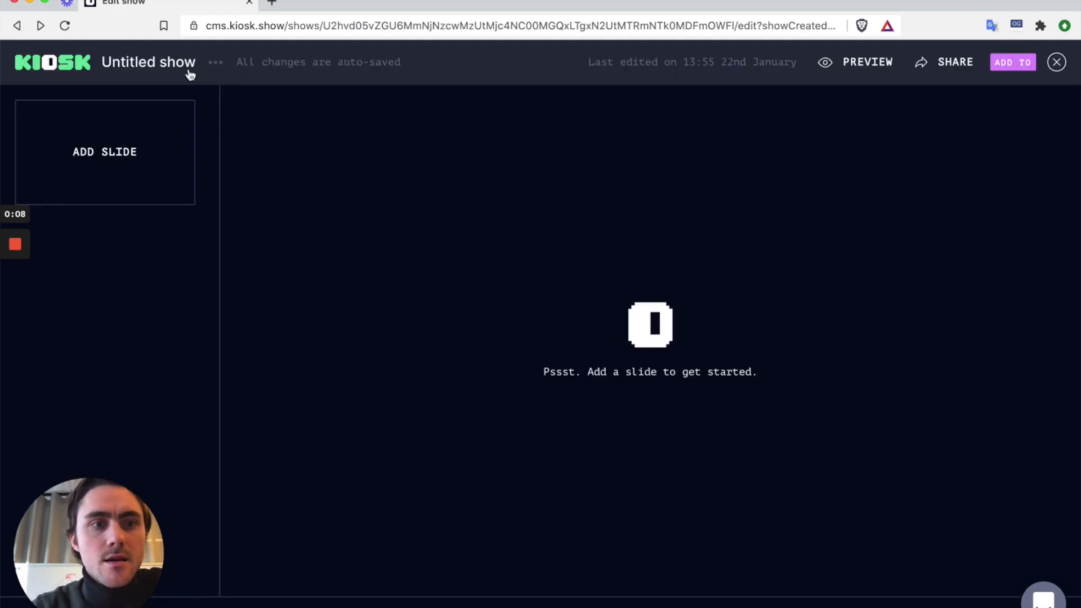
left_click(148, 62)
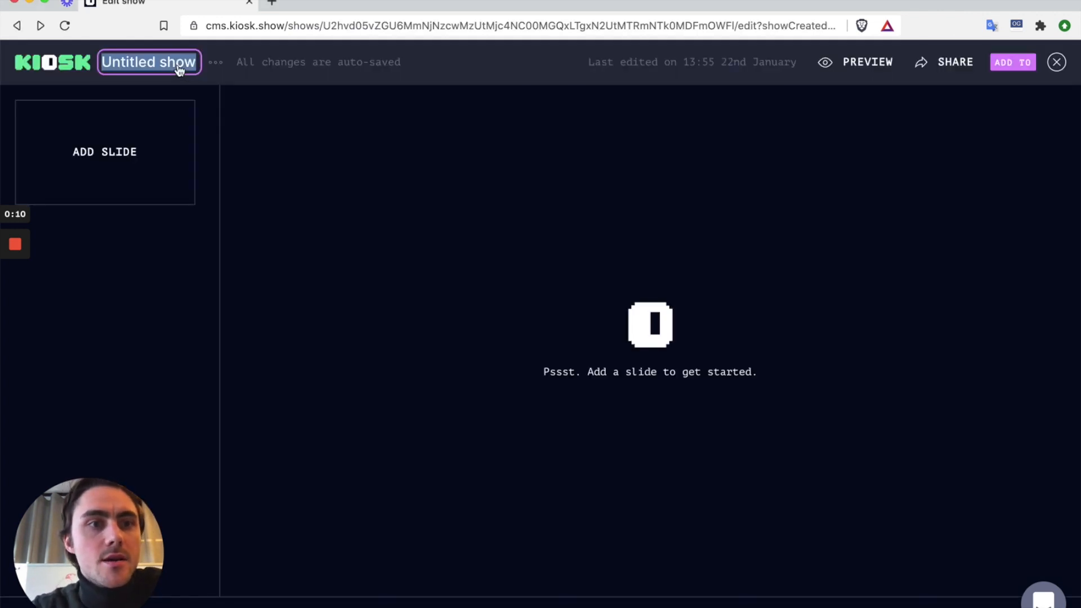
type("P")
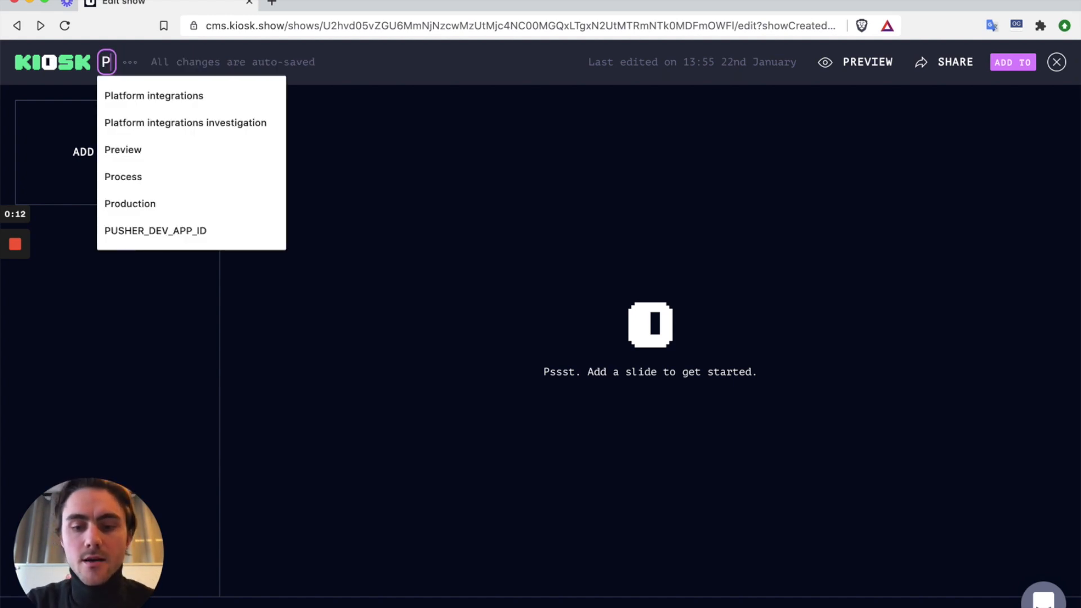
type("izza")
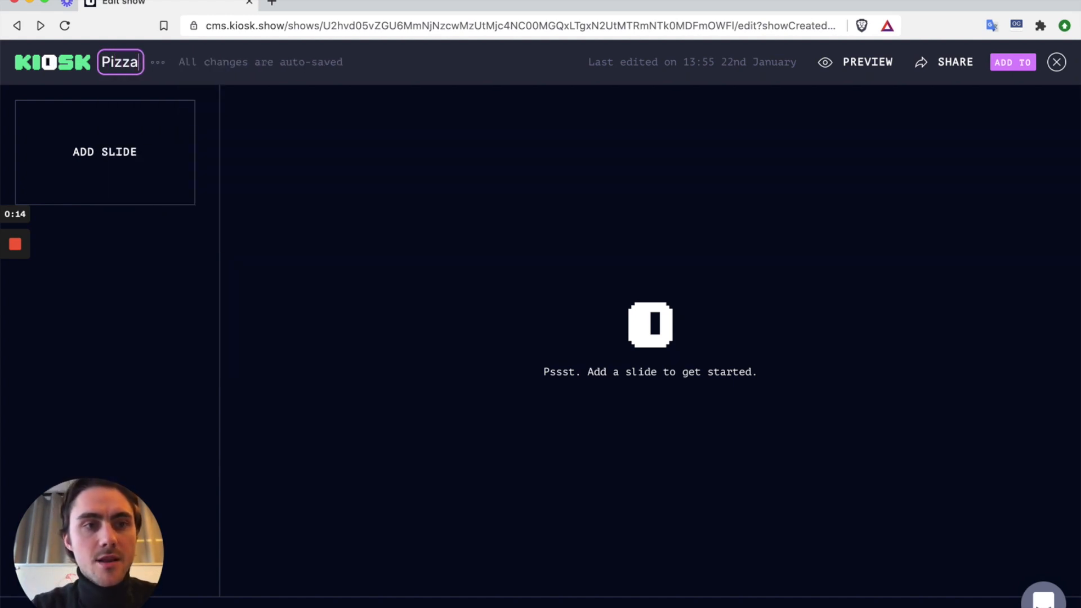
type("show")
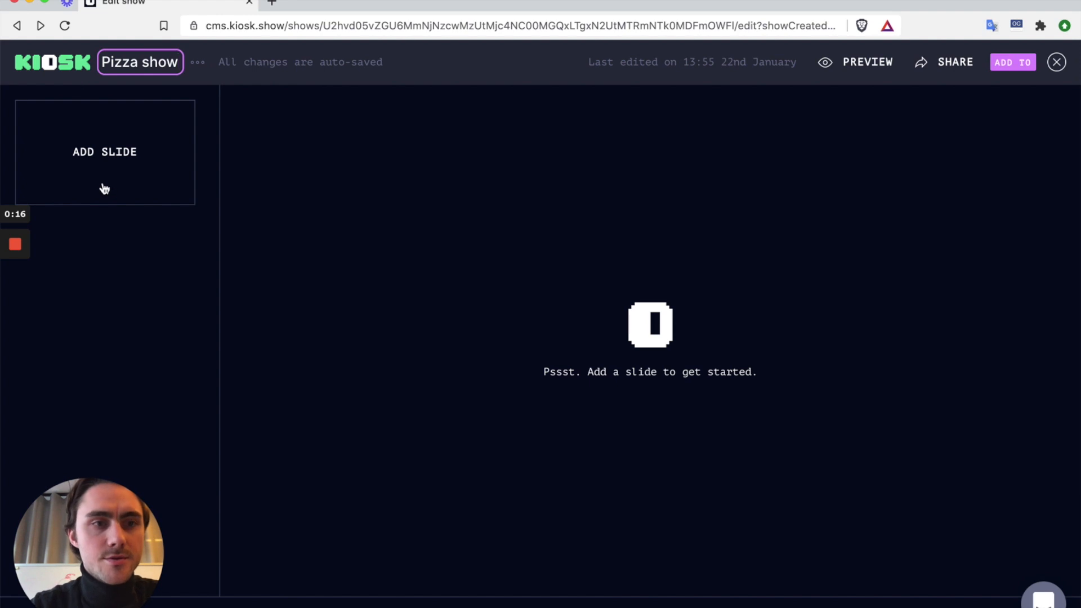
left_click(104, 151)
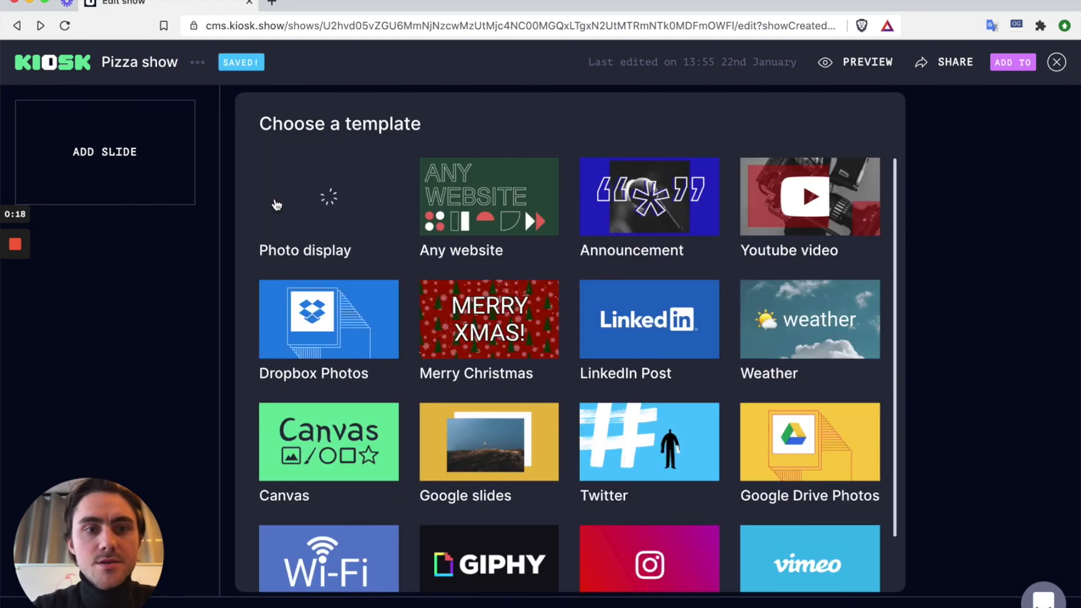
- Add an Announcement slide headlined 'Pizza for lunch today' with message 'Enjoy!'
left_click(648, 197)
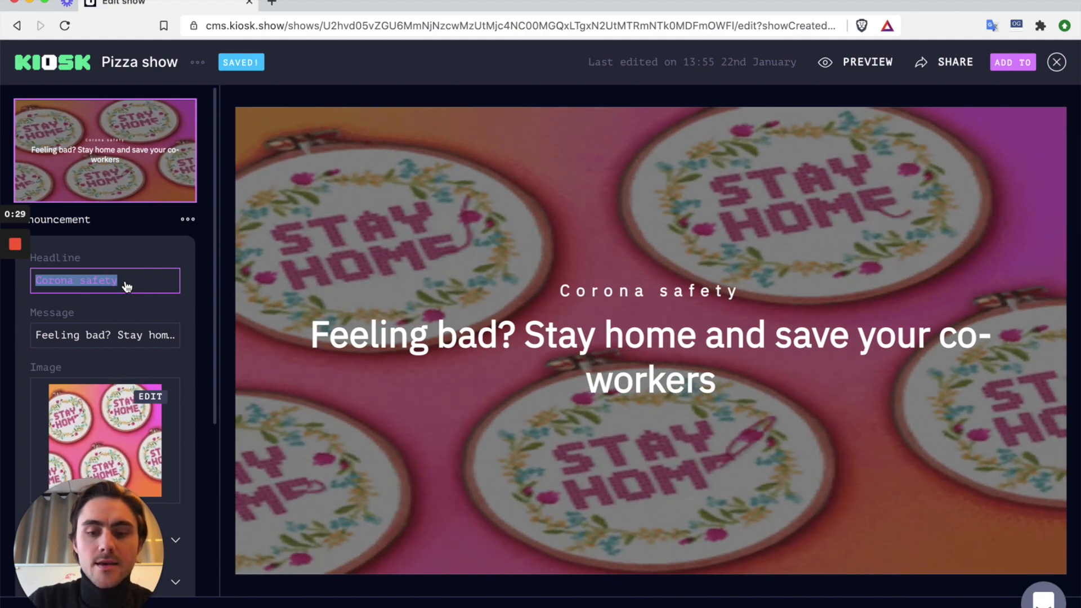
type("Pizza for lunch today")
left_click(105, 335)
type("Enj")
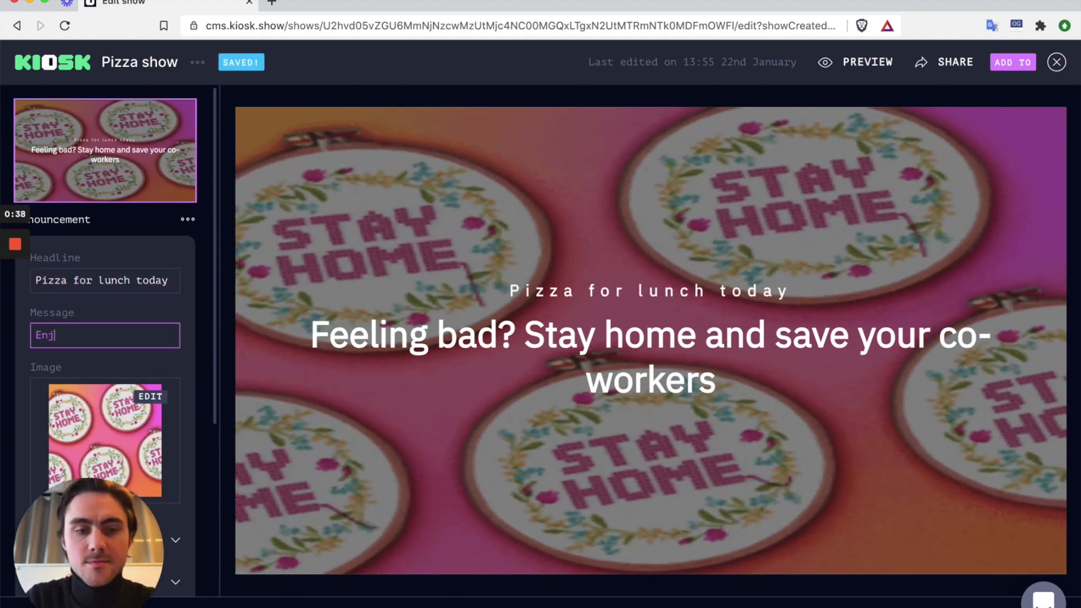
left_click(151, 396)
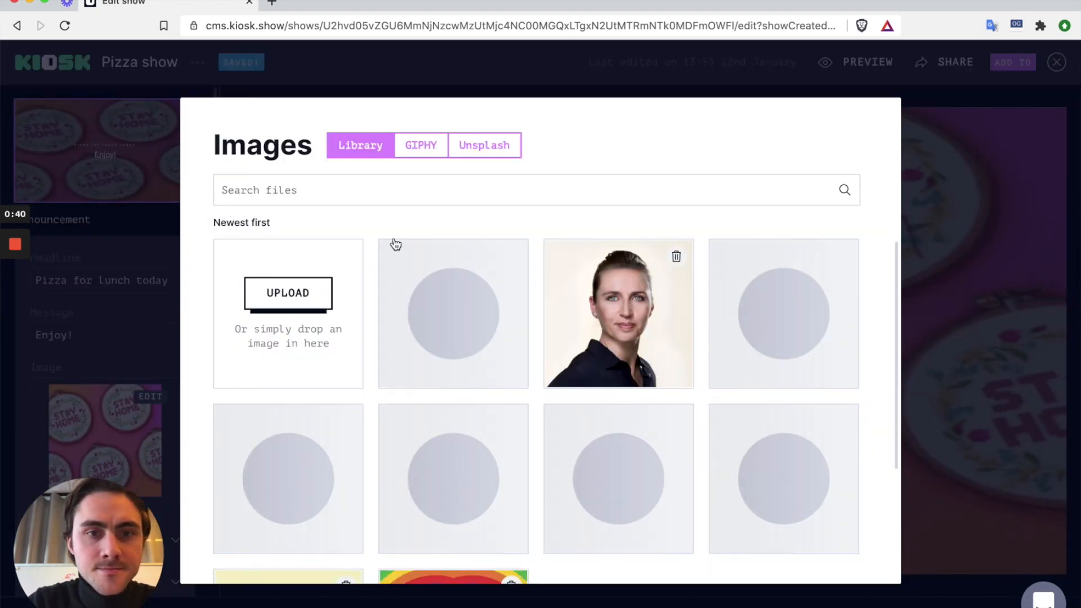
- Set an Unsplash 'pizza' photo, then add website, LinkedIn Post and YouTube video slides
left_click(484, 145)
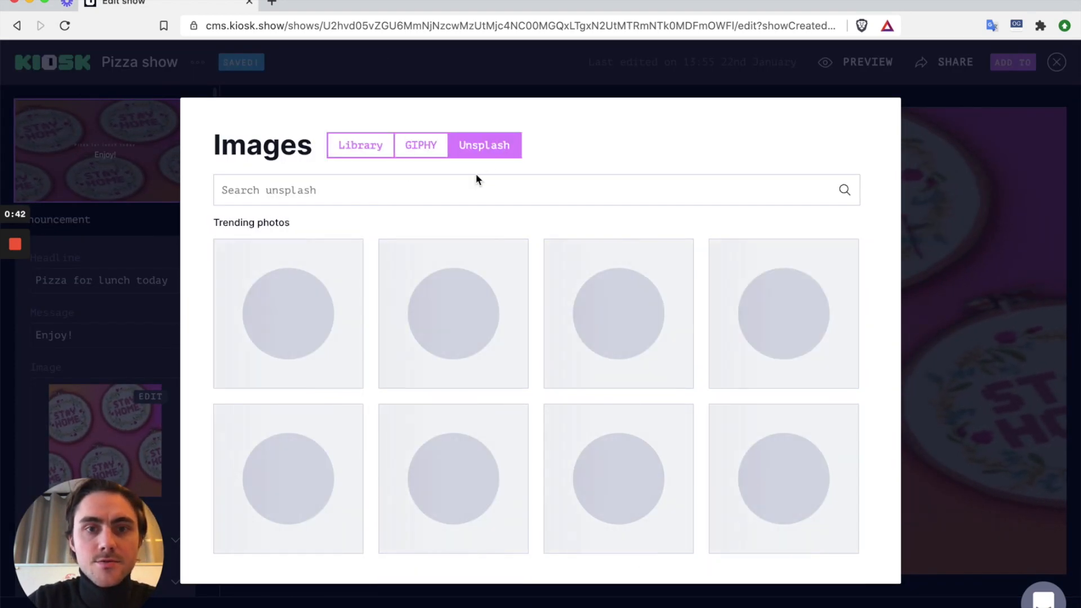
type("pizz")
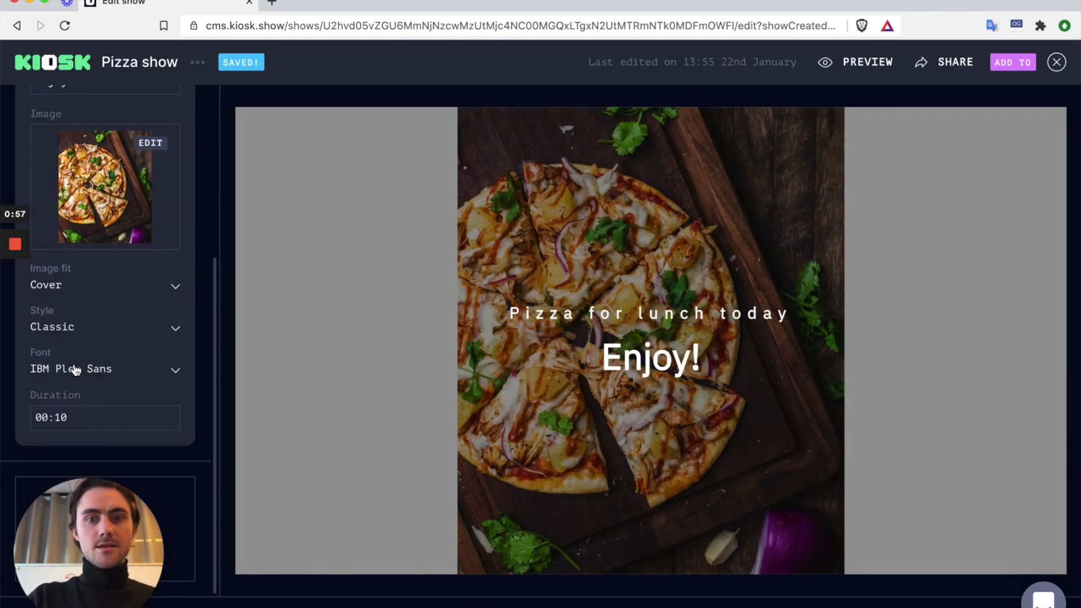
left_click(1012, 62)
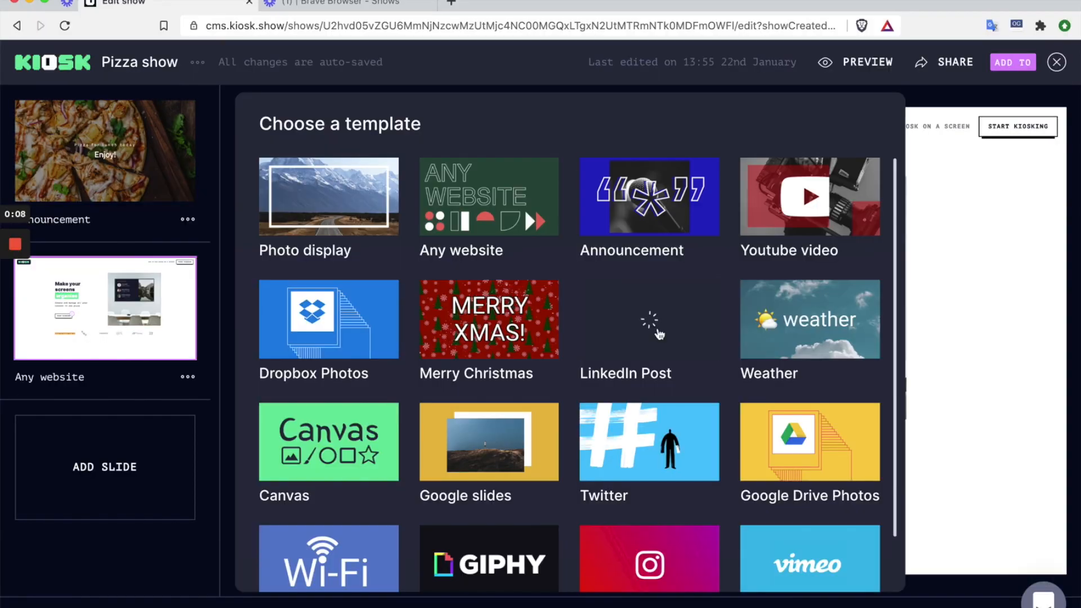
left_click(808, 197)
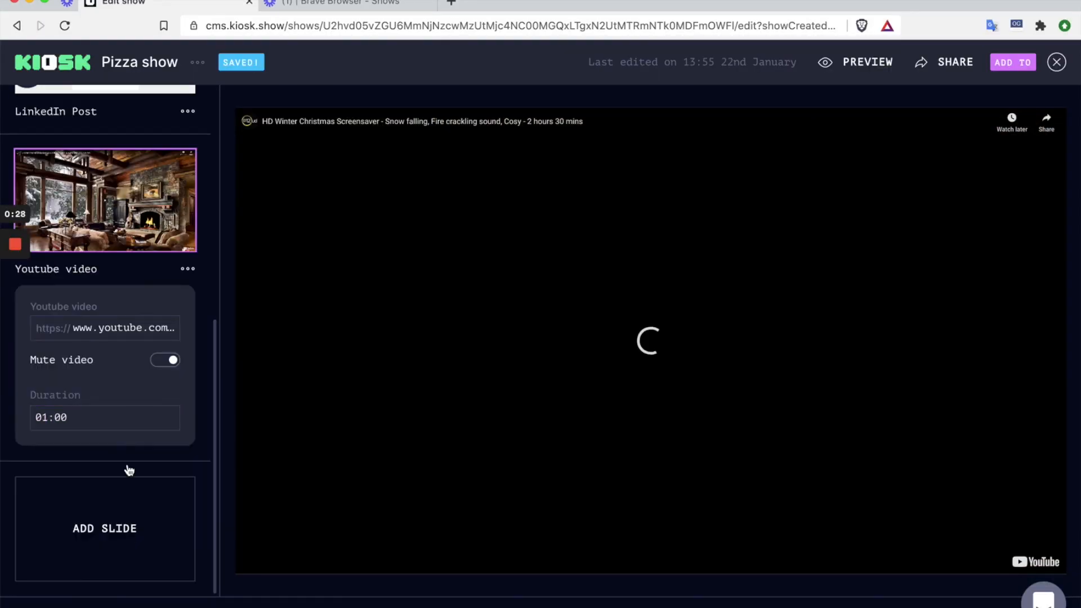